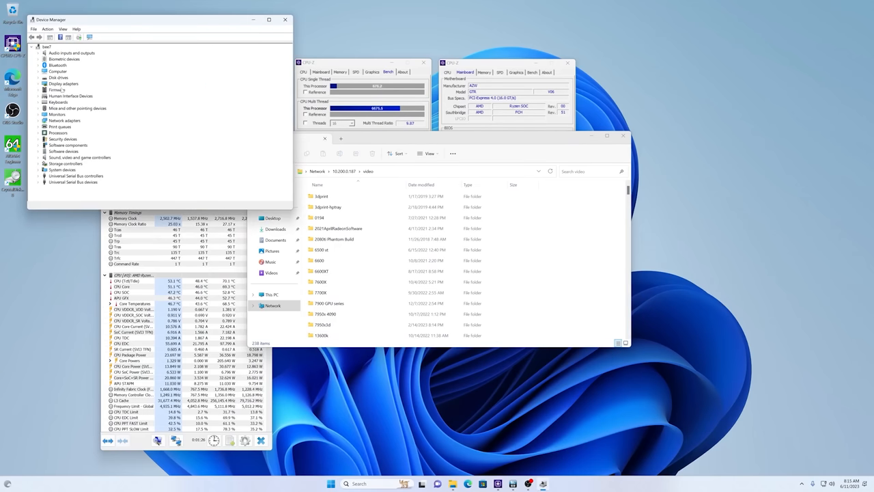
# Step: Expand Disk drives and Display adapters, then open AMD Radeon 780M Graphics driver properties (version 31.0.14003.38003)
pyautogui.click(44, 77)
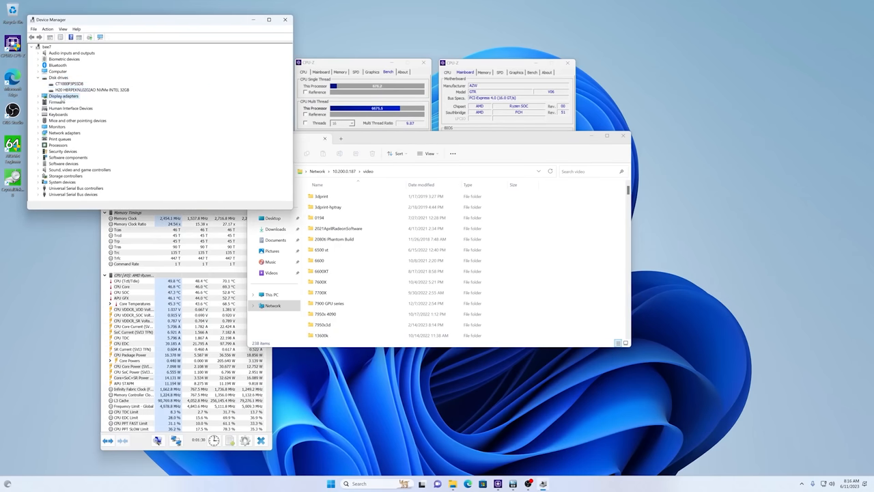
pyautogui.click(45, 95)
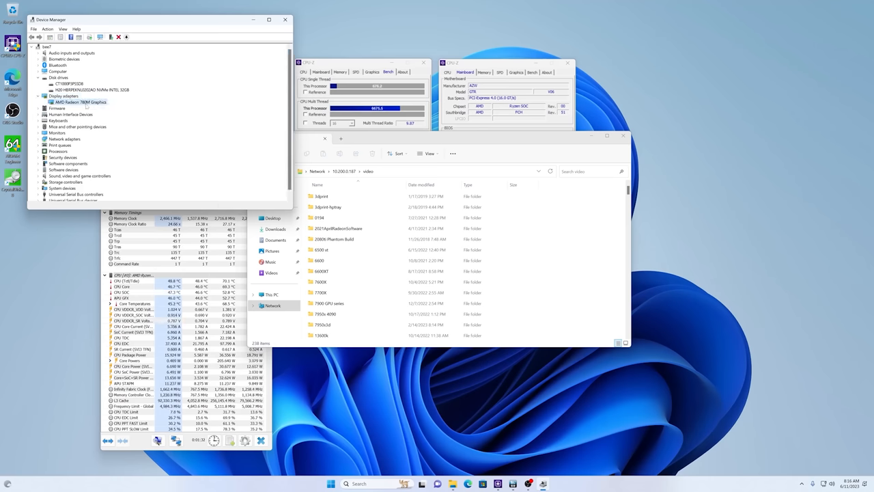
pyautogui.doubleClick(78, 102)
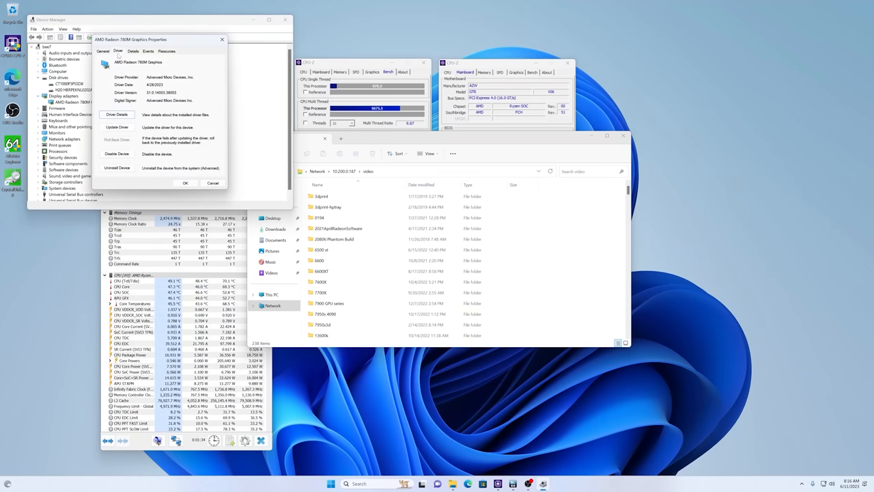